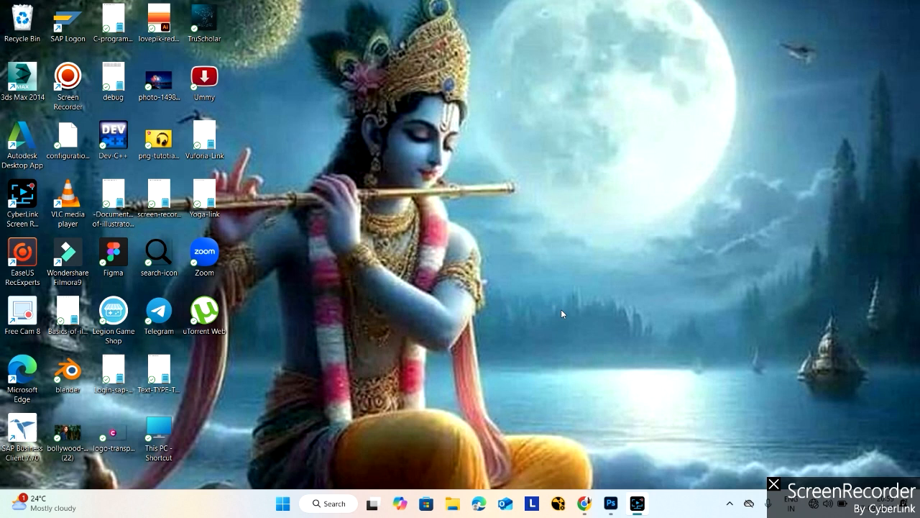
mouse_move(566, 357)
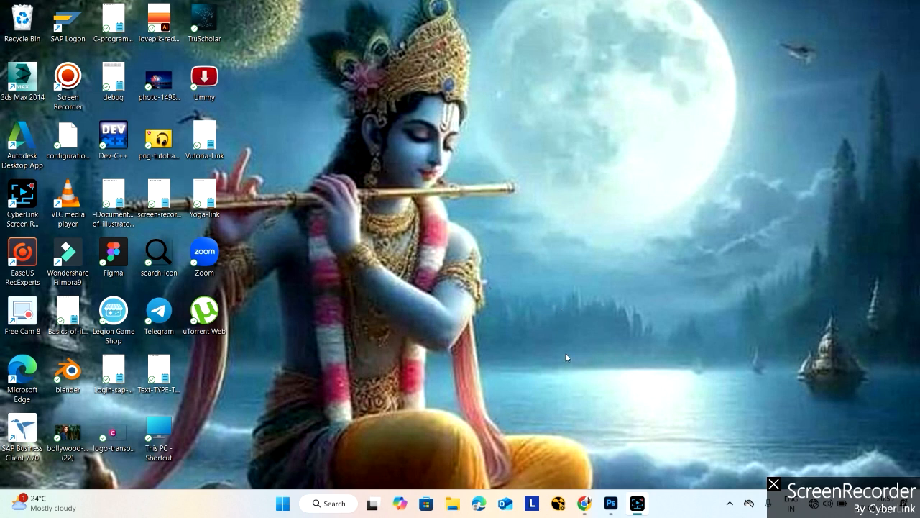
- Create three black Impact text layers reading UNDER, THE and WATER over the reef photo
left_click(628, 503)
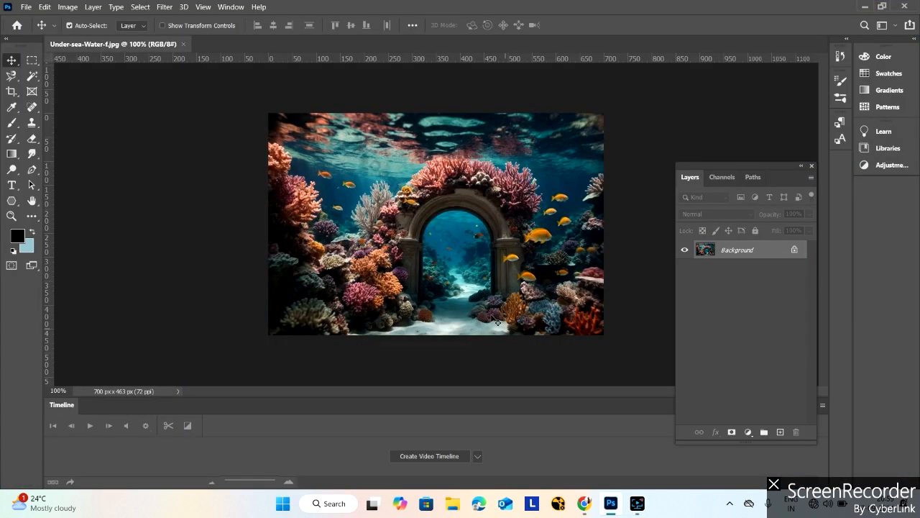
mouse_move(382, 150)
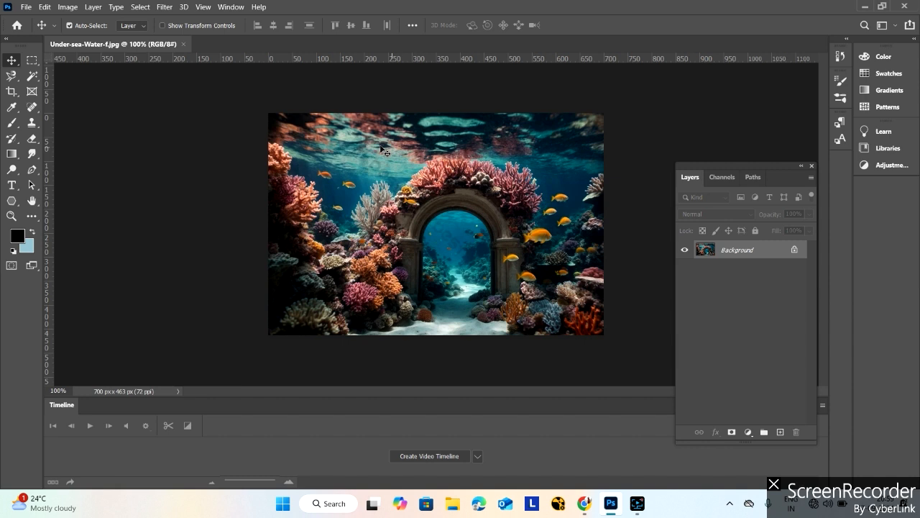
mouse_move(478, 280)
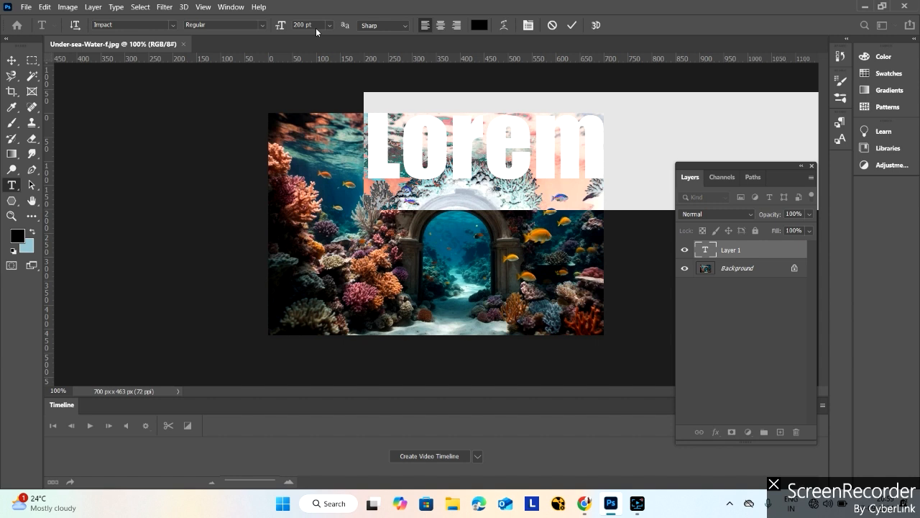
left_click(311, 26)
type("100")
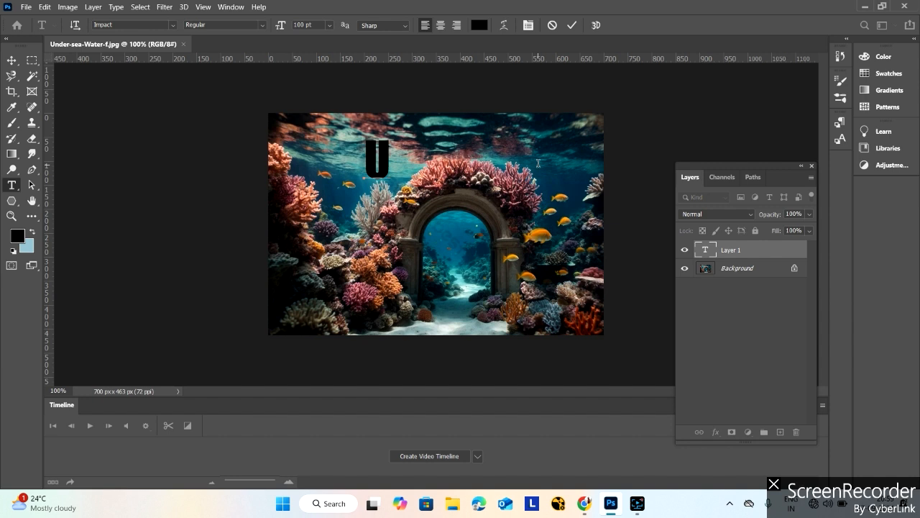
type("UNDER")
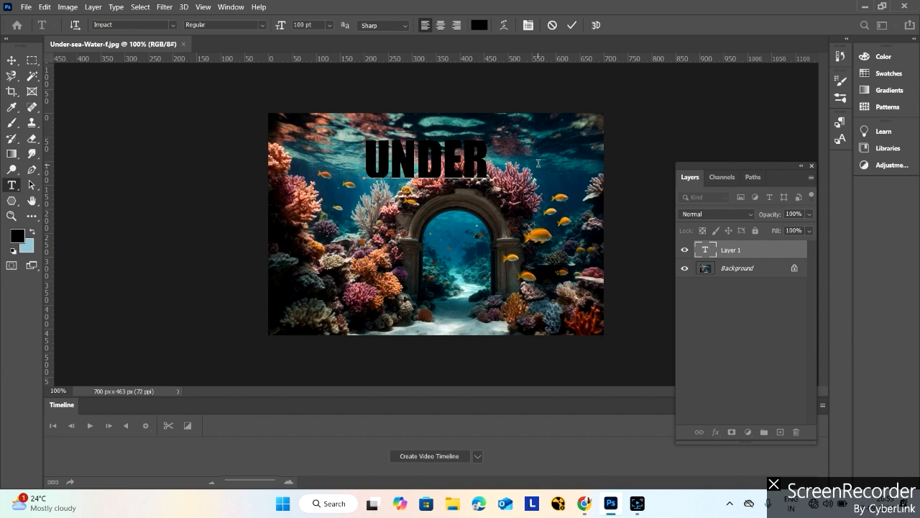
mouse_move(26, 74)
type("WA")
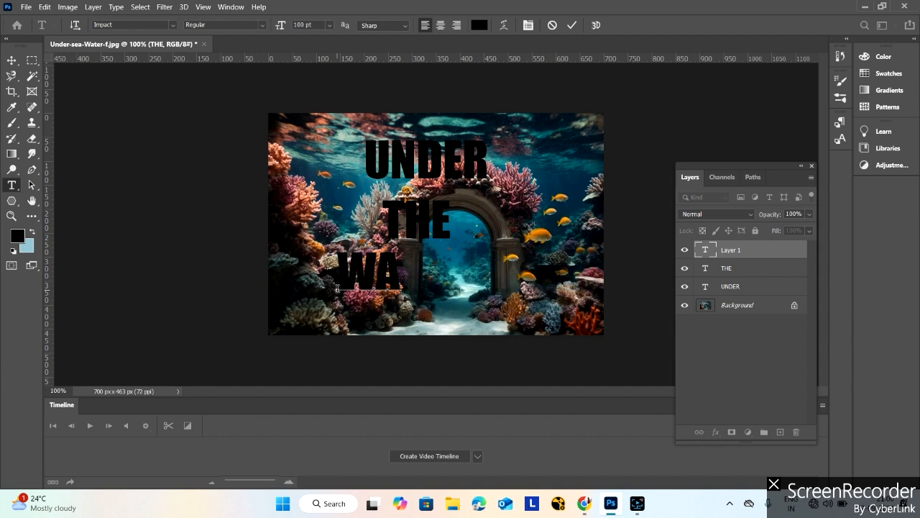
type("TER")
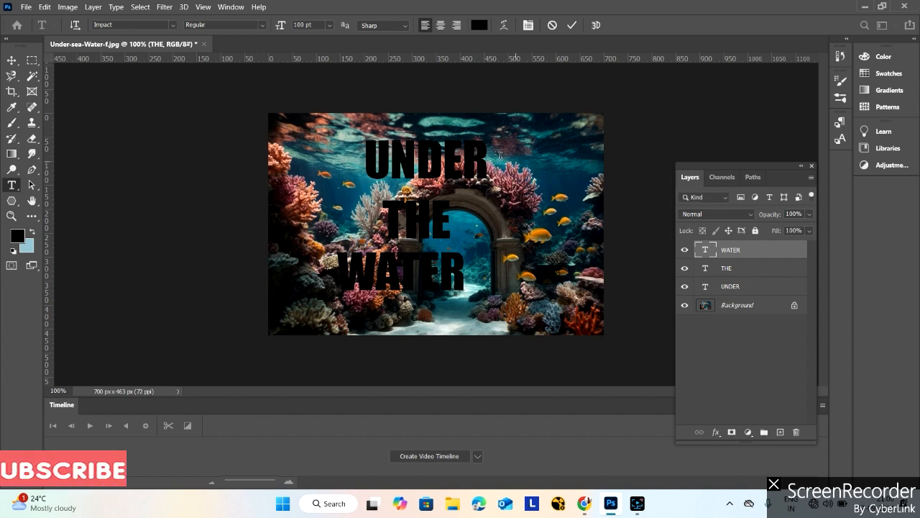
- Set UNDER and WATER to 200 pt so they span the photo, leaving THE smaller between
left_click(731, 286)
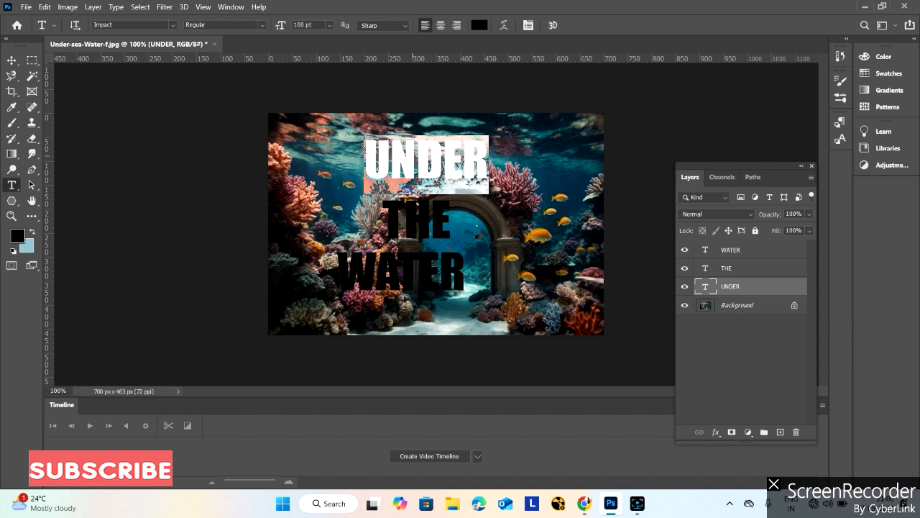
left_click(305, 26)
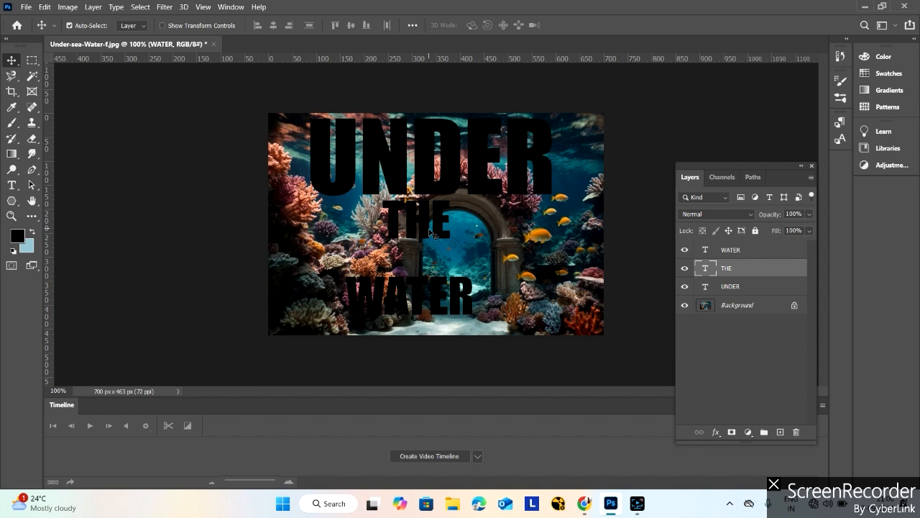
left_click_drag(429, 216, 429, 223)
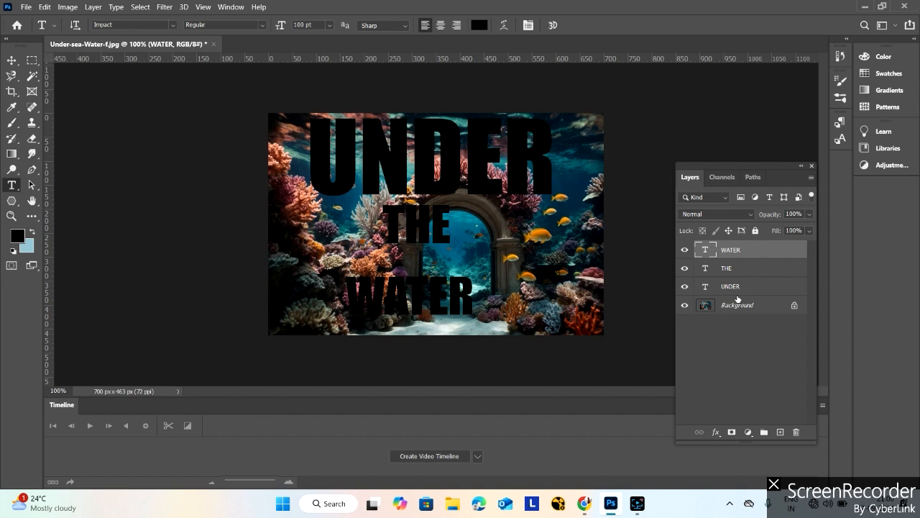
mouse_move(512, 339)
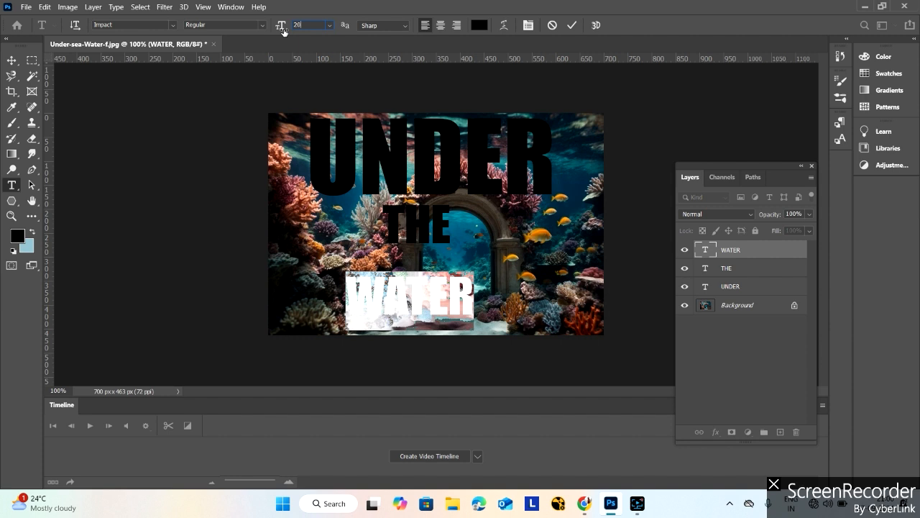
type("200")
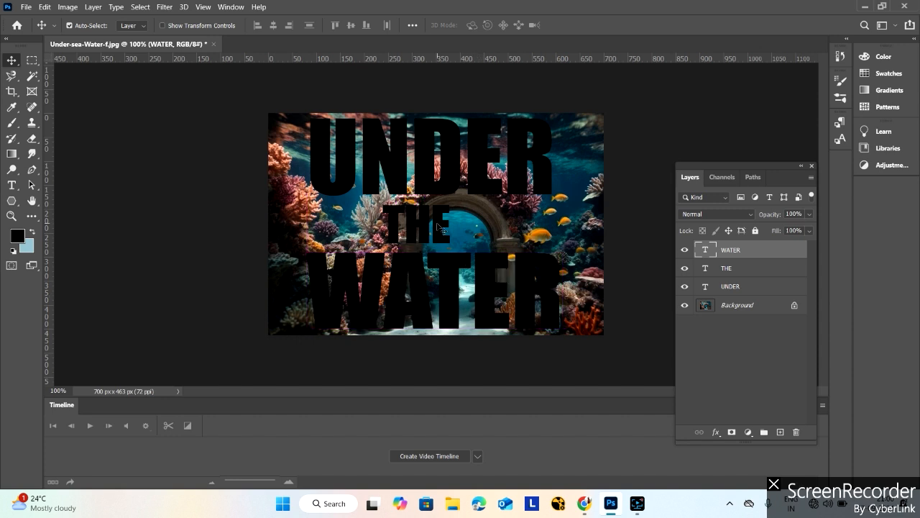
left_click(727, 268)
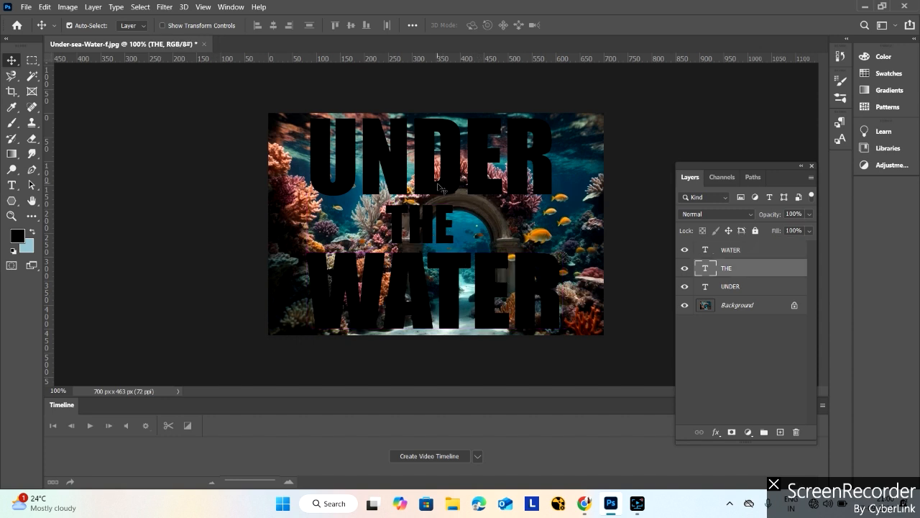
left_click(731, 286)
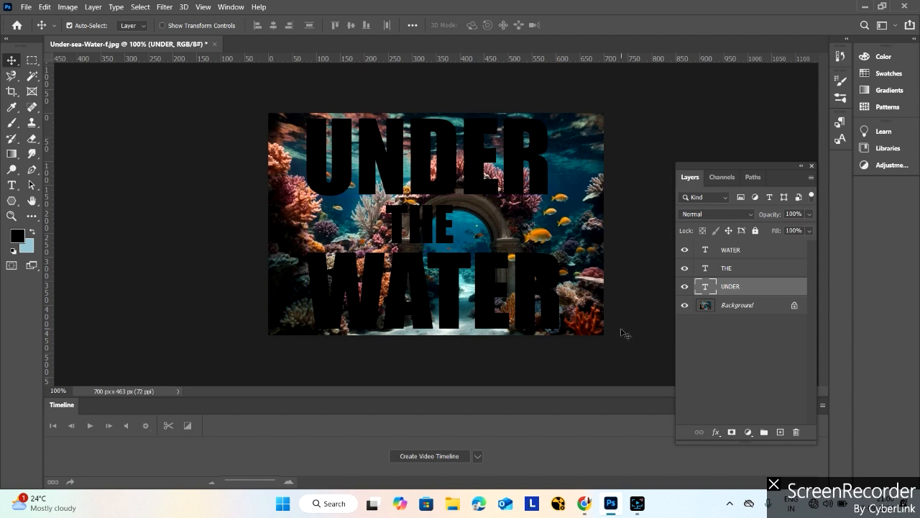
mouse_move(761, 332)
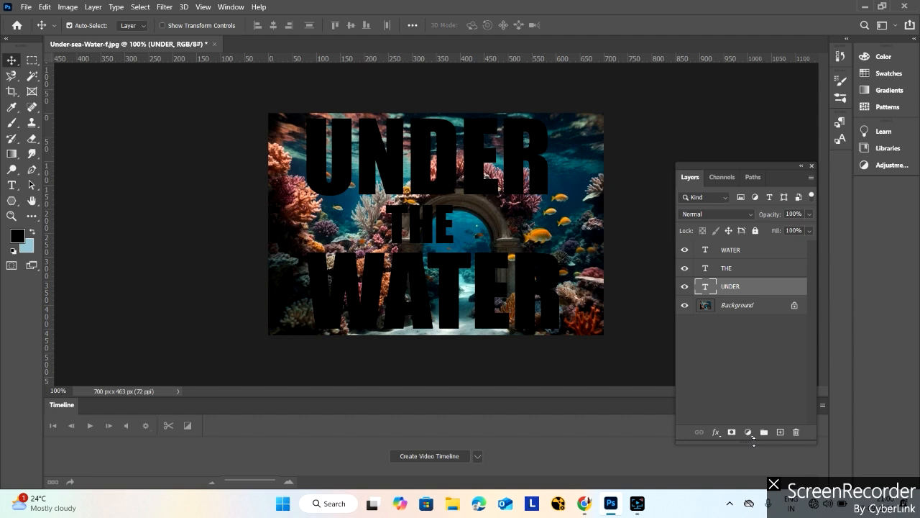
- Add a white Solid Color fill layer above the background, beneath the three text layers
left_click(747, 431)
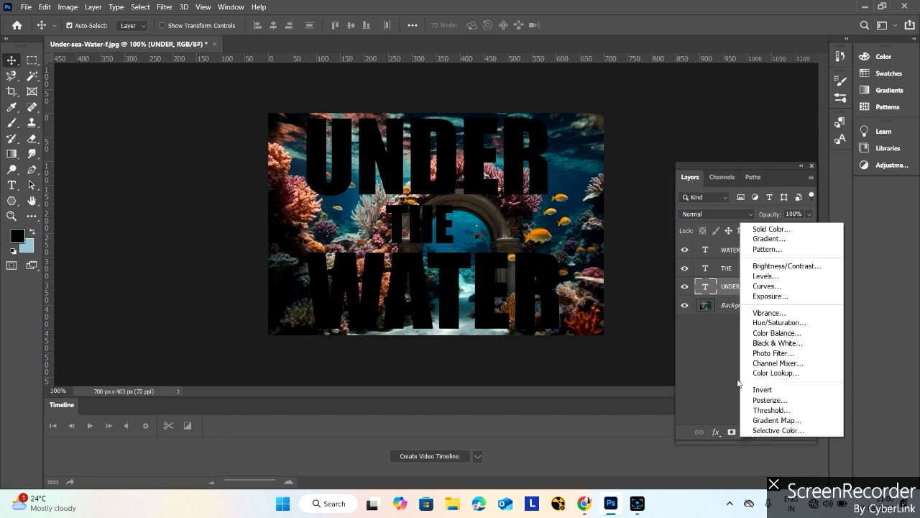
left_click(771, 229)
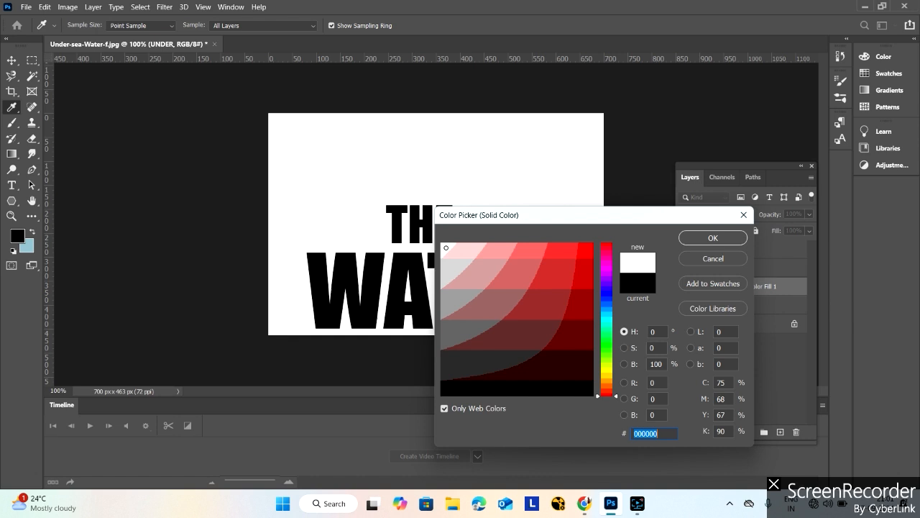
left_click(445, 247)
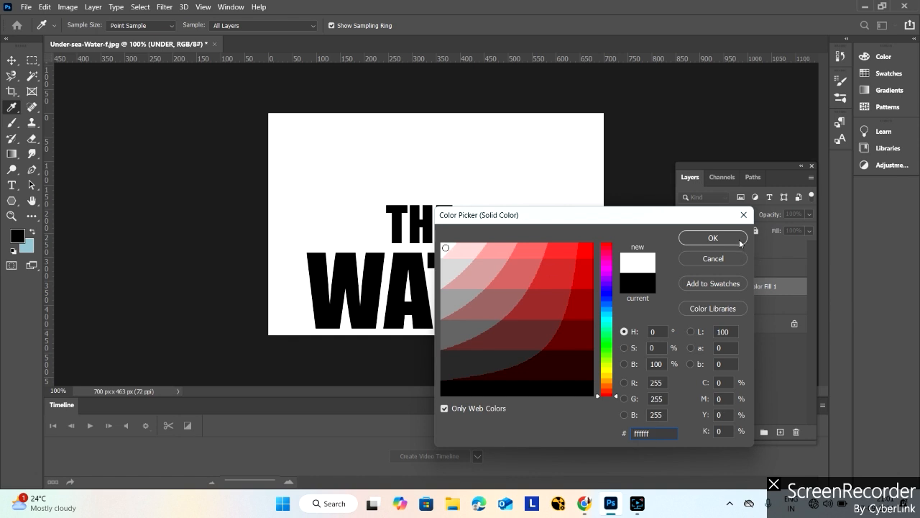
left_click(713, 237)
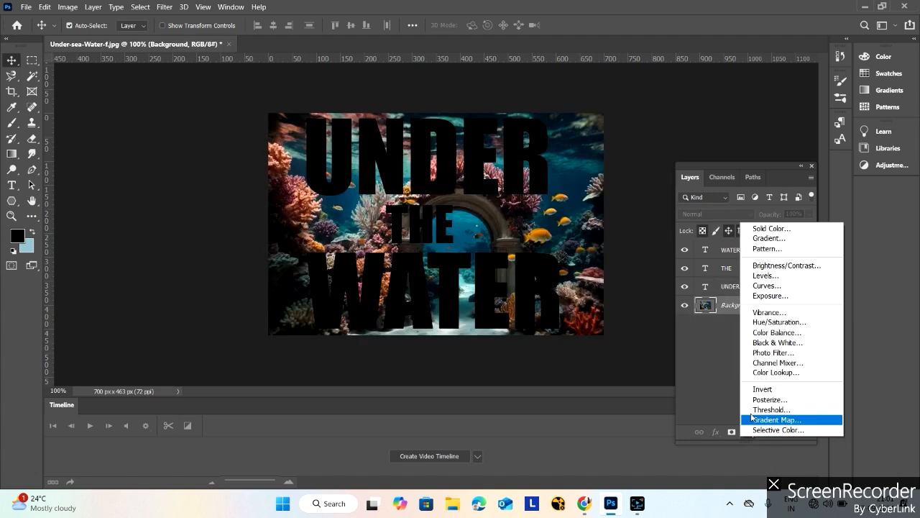
left_click(771, 227)
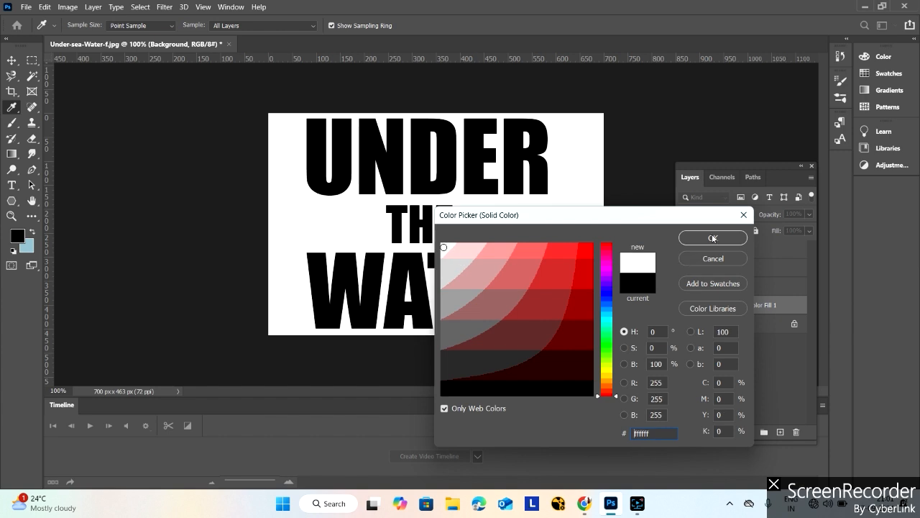
left_click(713, 237)
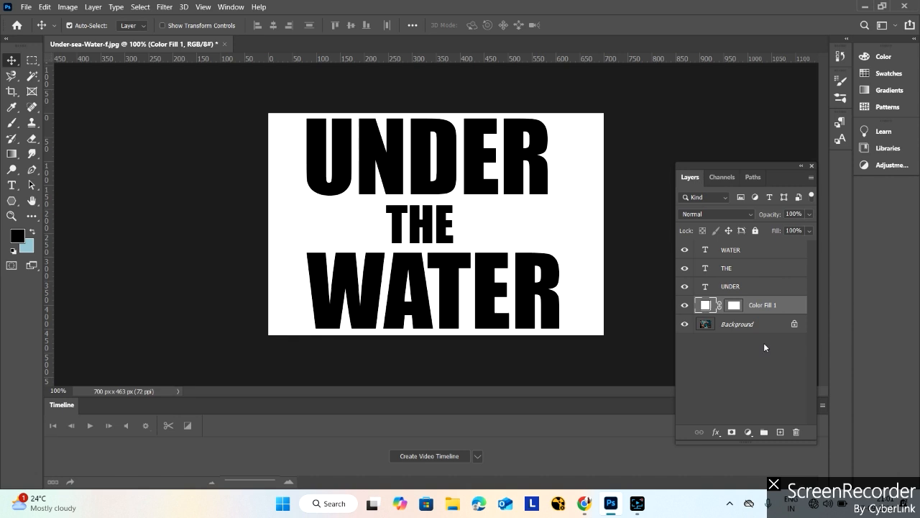
mouse_move(737, 345)
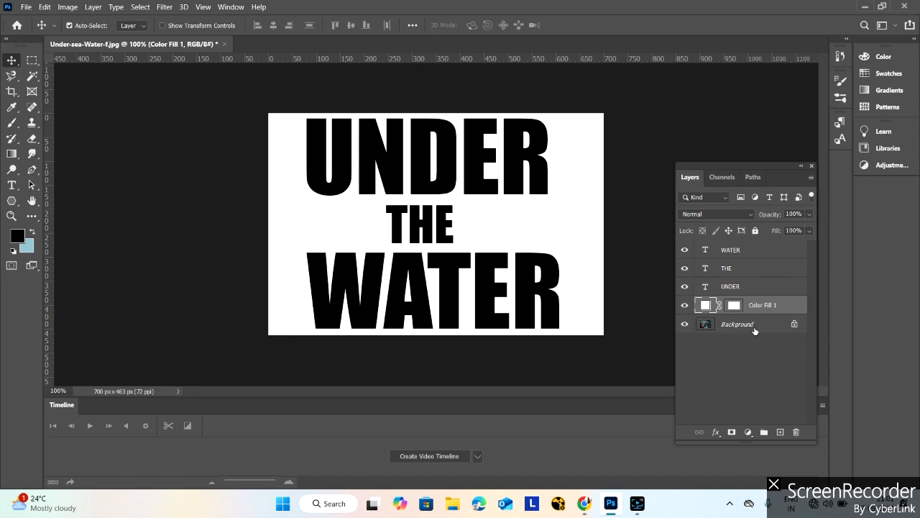
- Duplicate the Background reef photo to the top and clip the copy into WATER
left_click(737, 323)
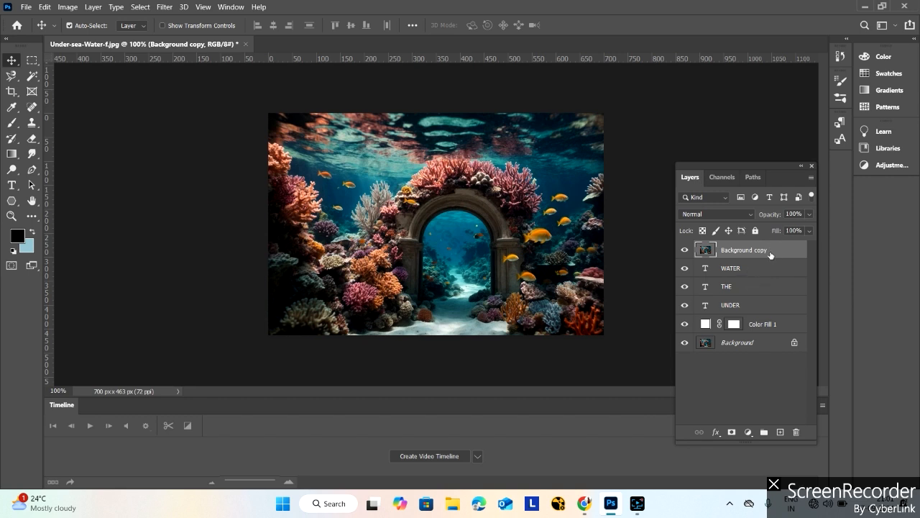
mouse_move(753, 253)
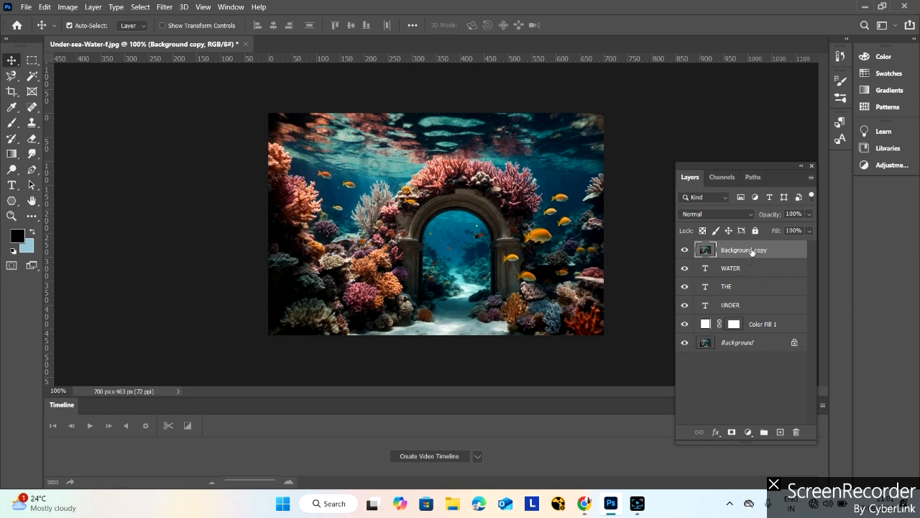
mouse_move(742, 253)
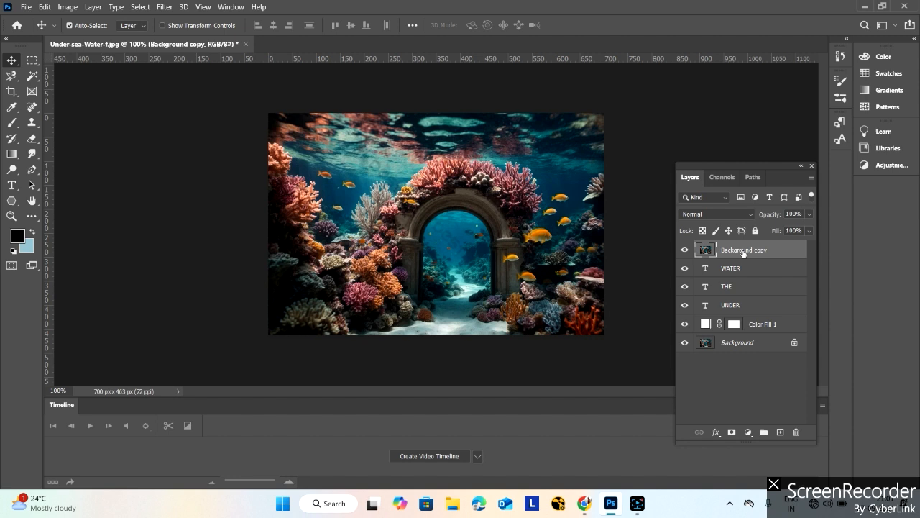
mouse_move(798, 213)
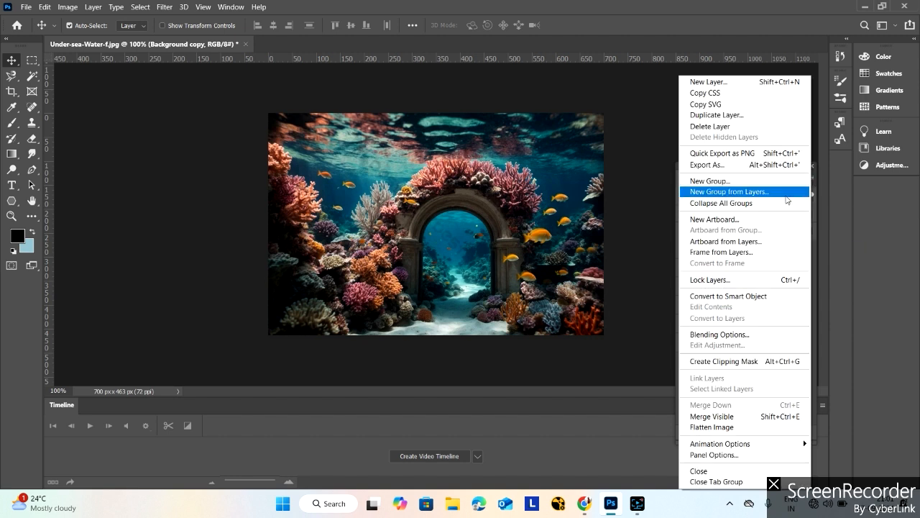
mouse_move(765, 279)
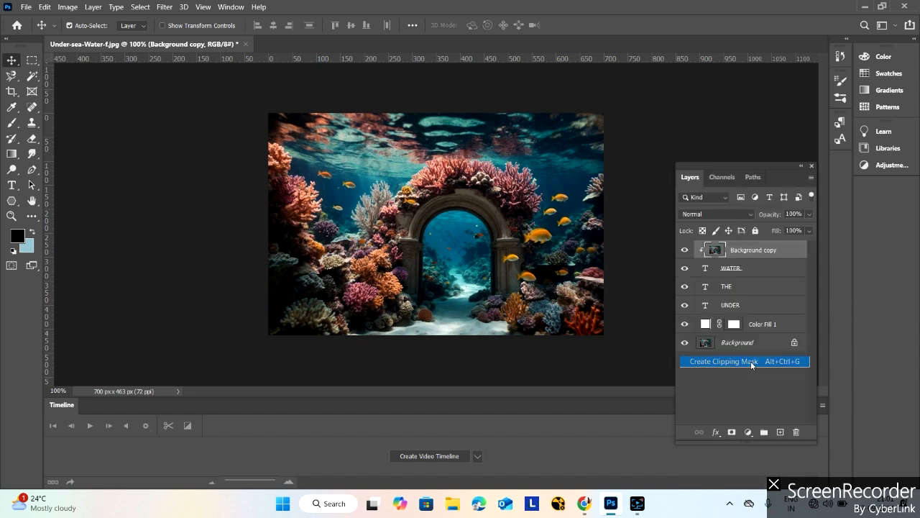
left_click(745, 361)
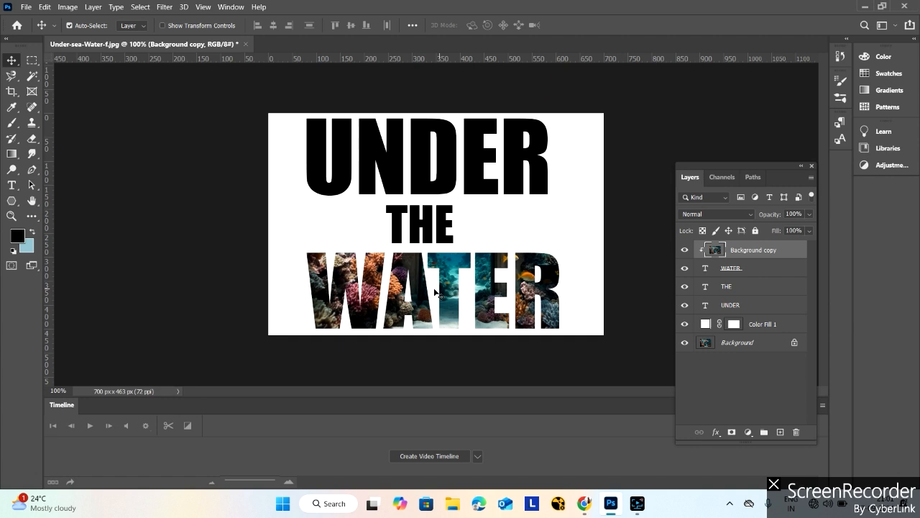
mouse_move(519, 293)
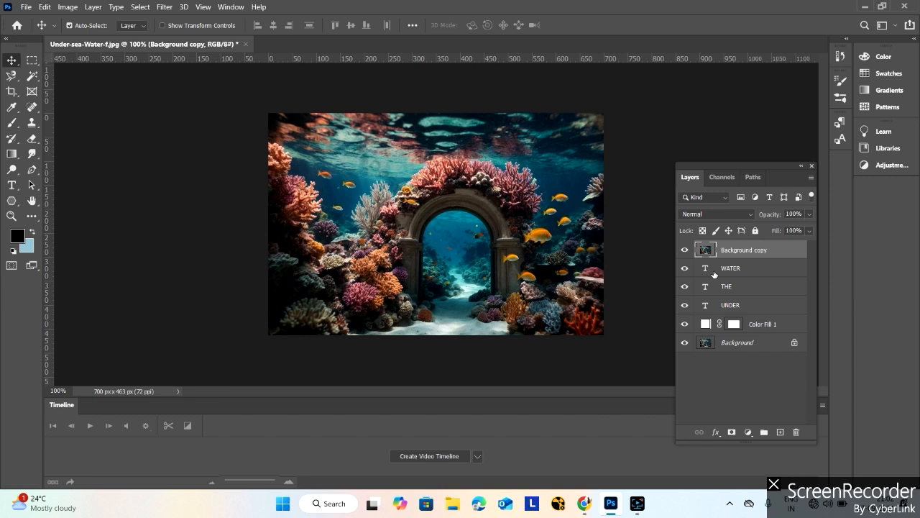
mouse_move(760, 269)
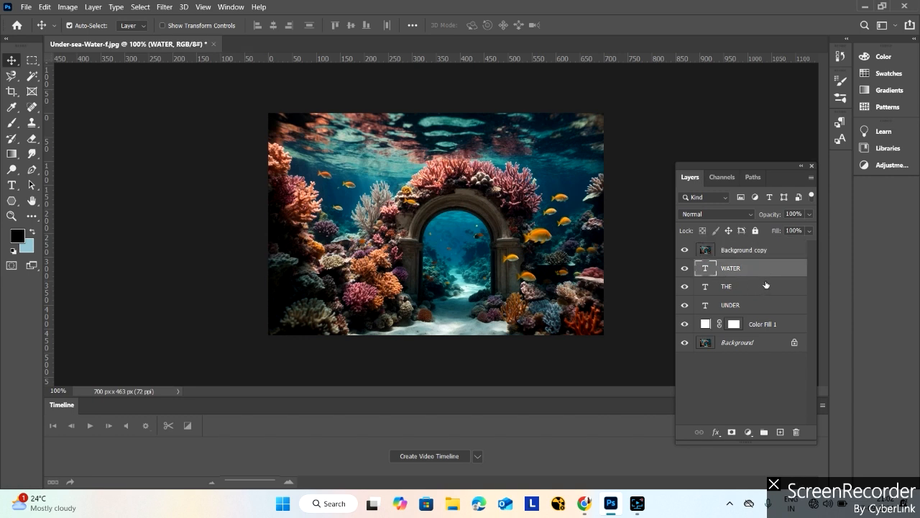
mouse_move(756, 286)
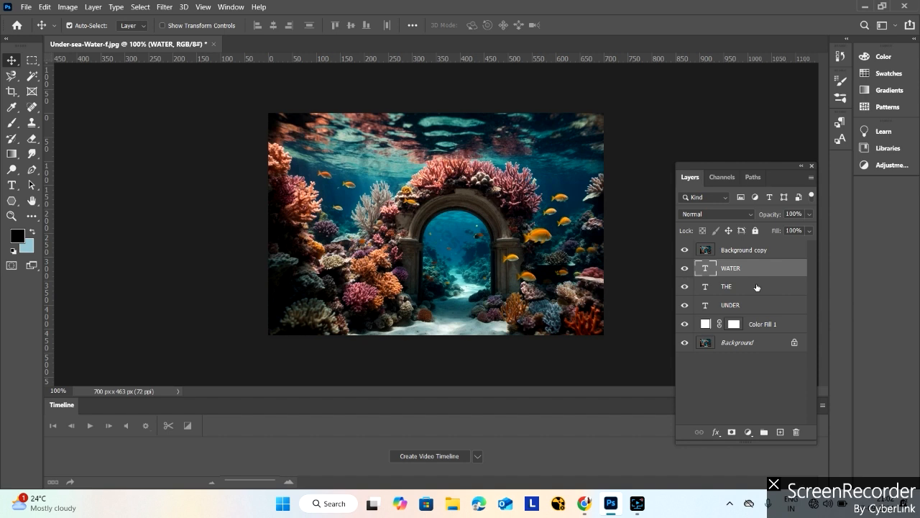
mouse_move(760, 286)
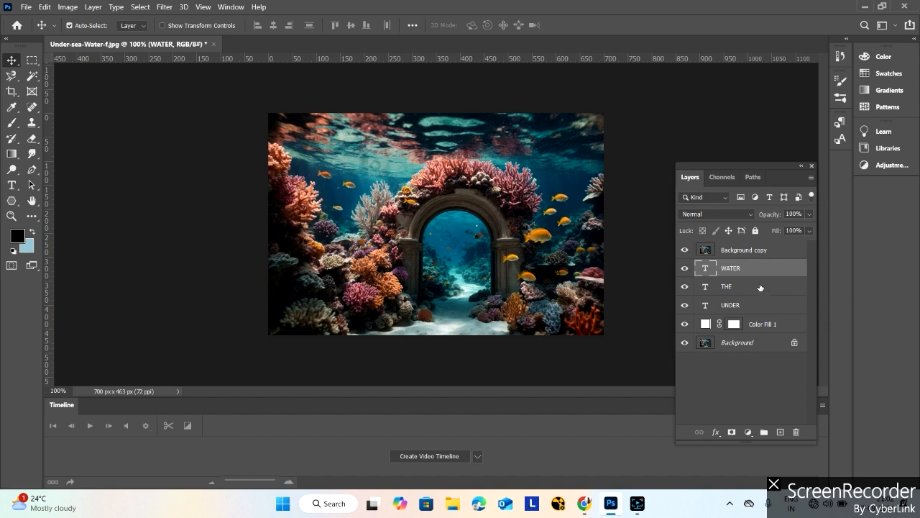
mouse_move(759, 312)
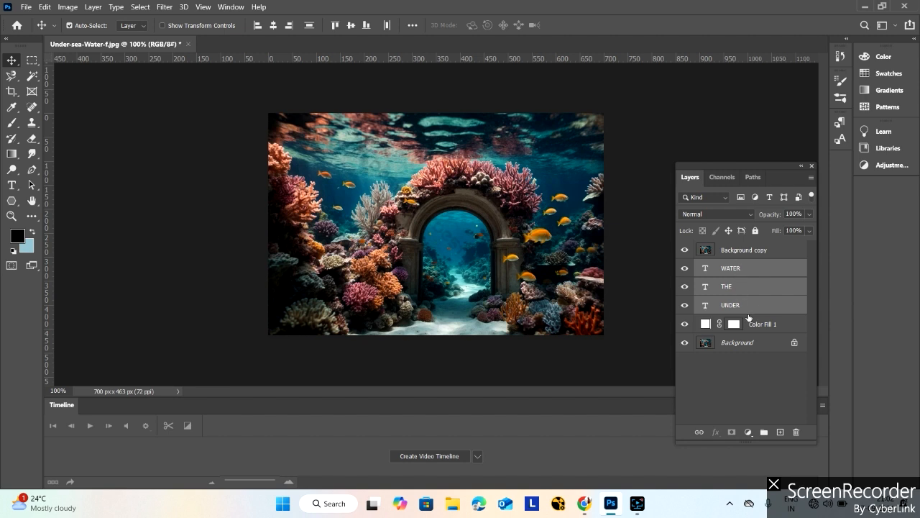
mouse_move(745, 286)
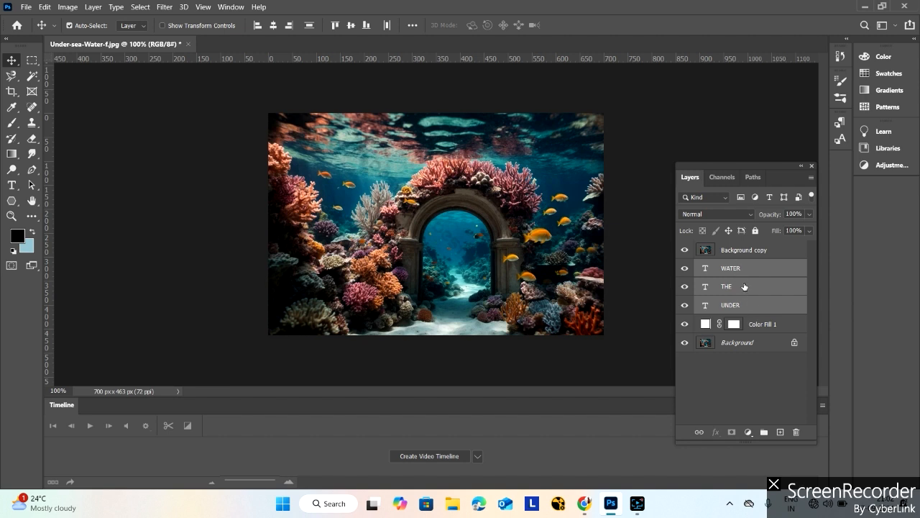
mouse_move(748, 270)
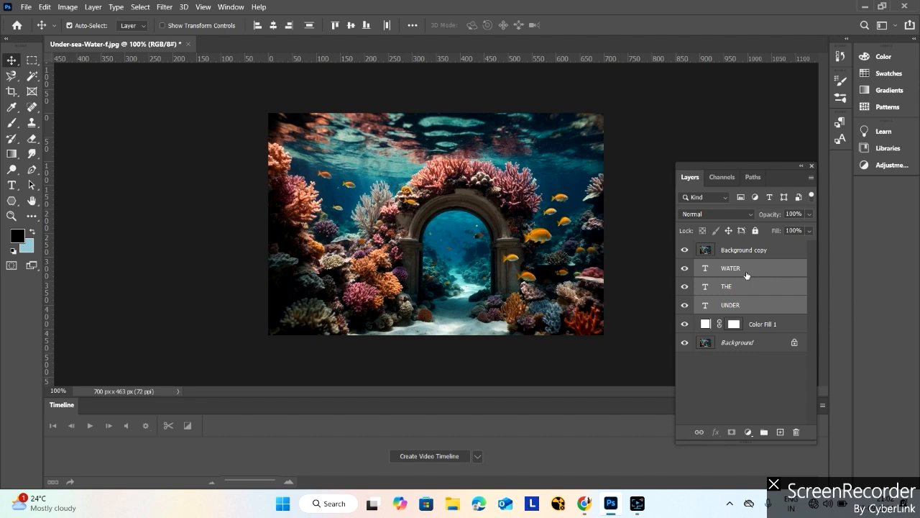
mouse_move(748, 307)
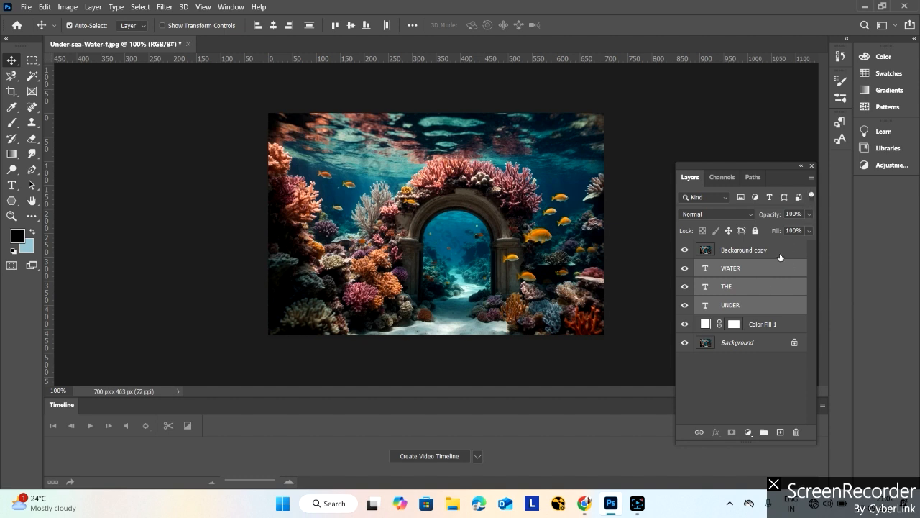
- Make a new group named TEXT from the WATER, THE and UNDER layers
left_click(811, 178)
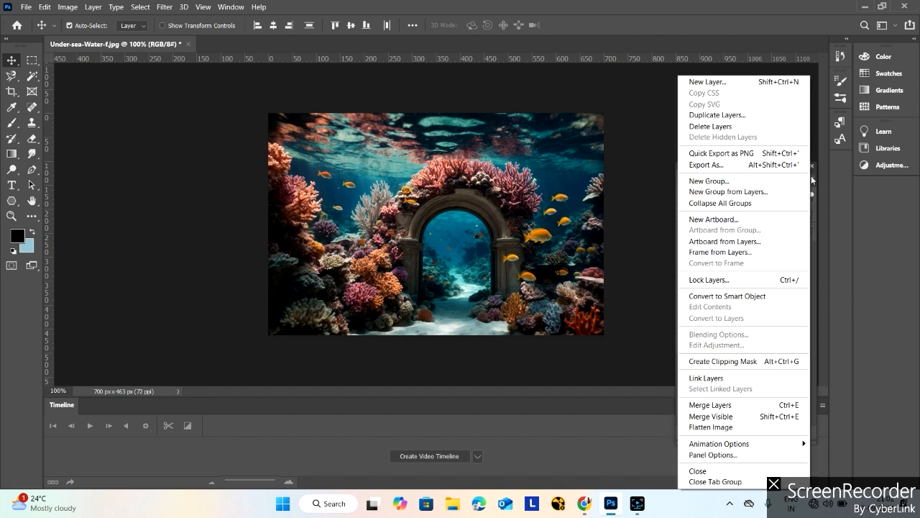
mouse_move(708, 182)
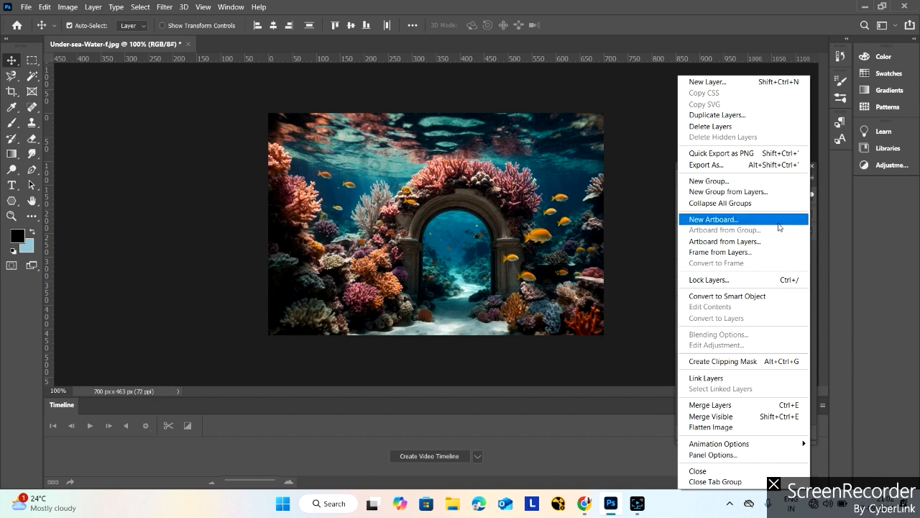
mouse_move(728, 191)
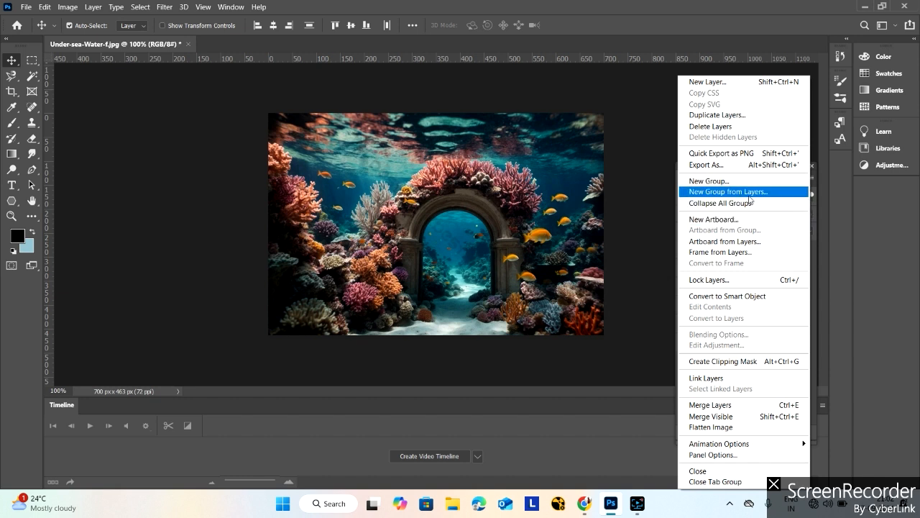
left_click(745, 192)
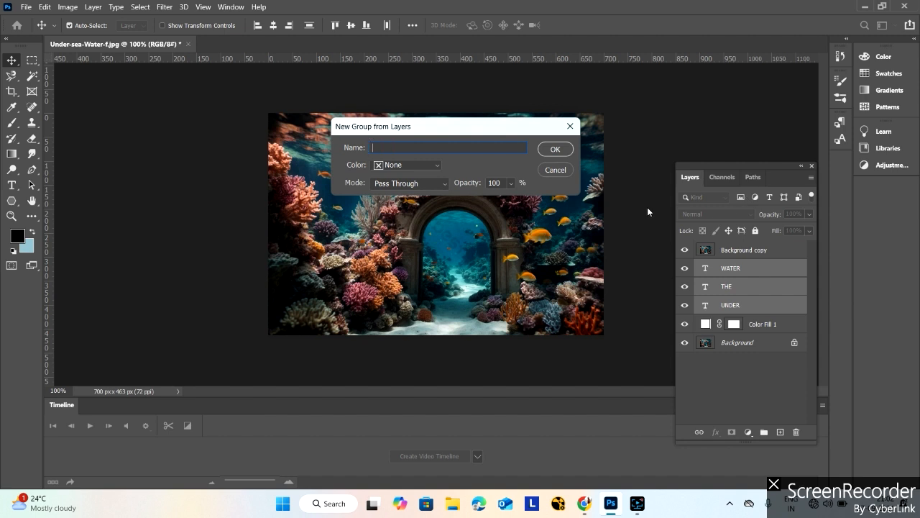
type("TEXT")
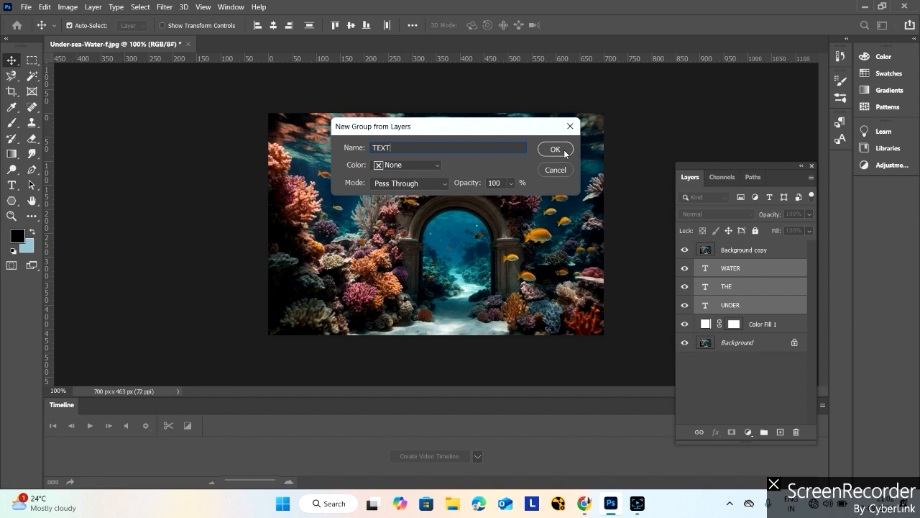
left_click(555, 148)
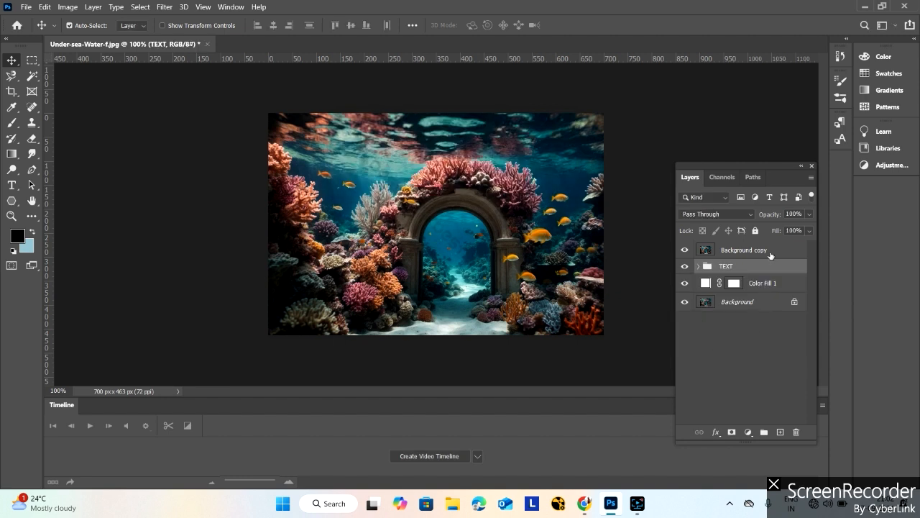
- Create a clipping mask so Background copy shows only inside the TEXT group's letters
left_click(742, 251)
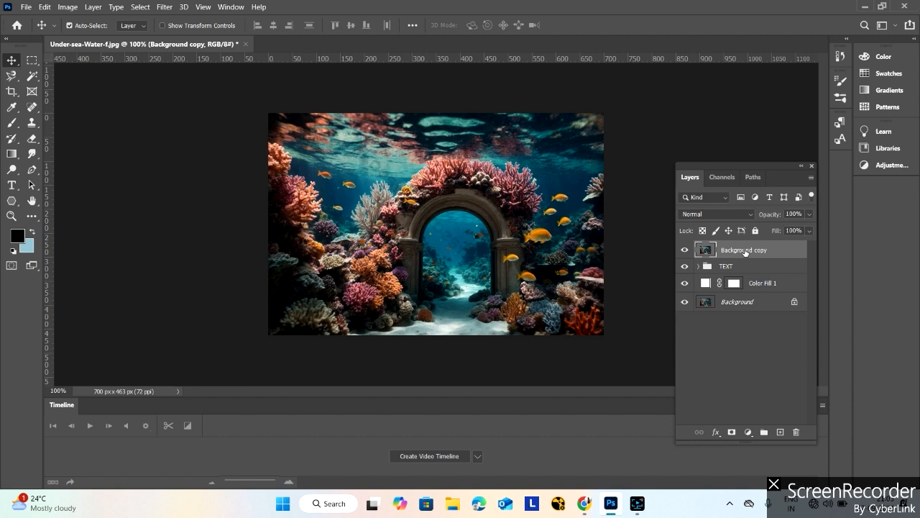
mouse_move(746, 266)
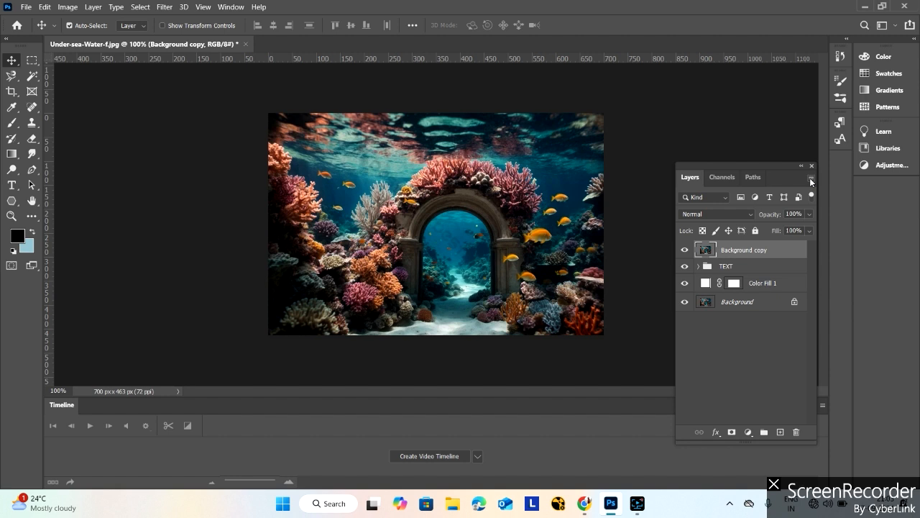
left_click(811, 180)
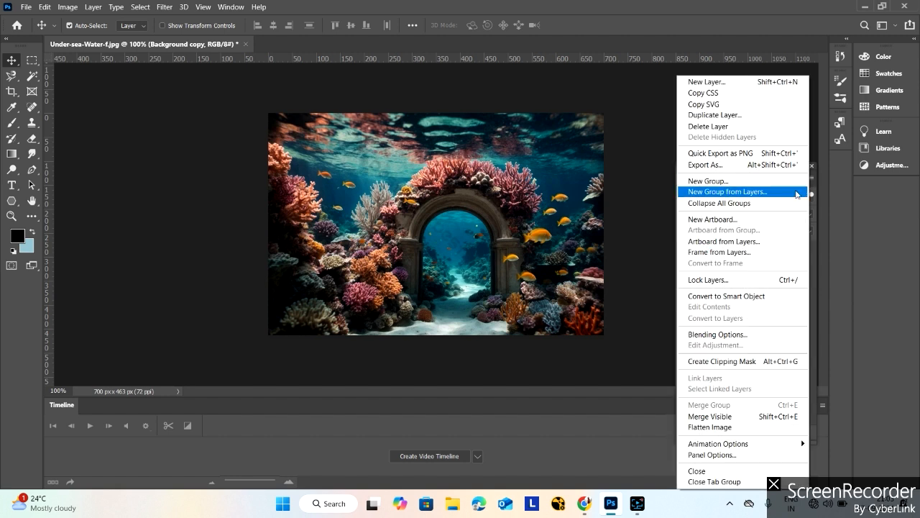
mouse_move(777, 239)
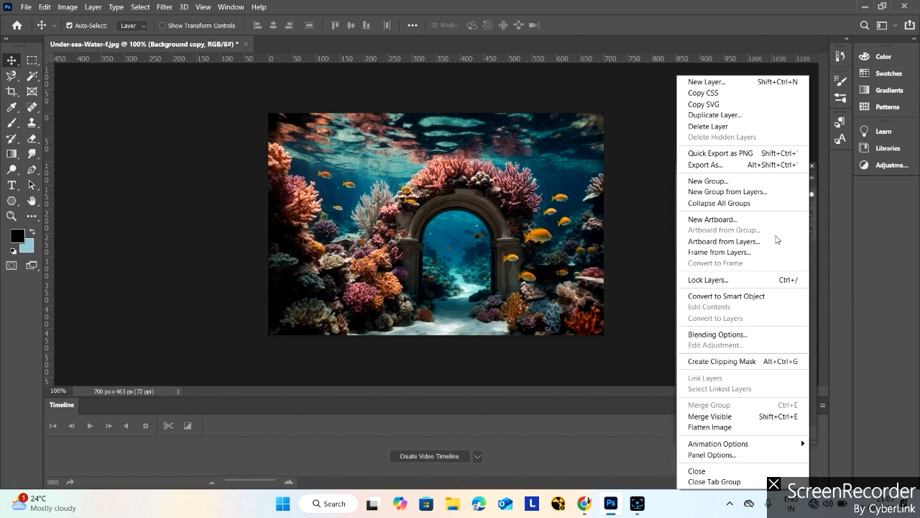
mouse_move(749, 361)
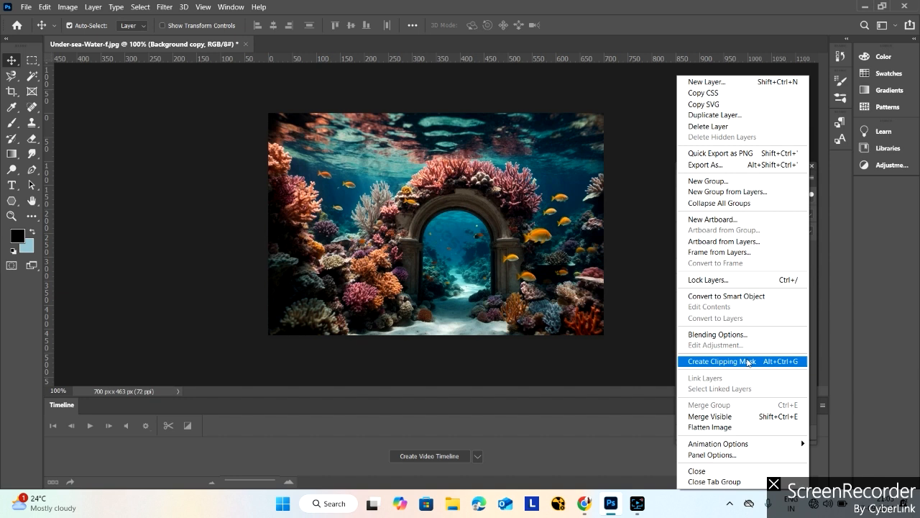
left_click(721, 361)
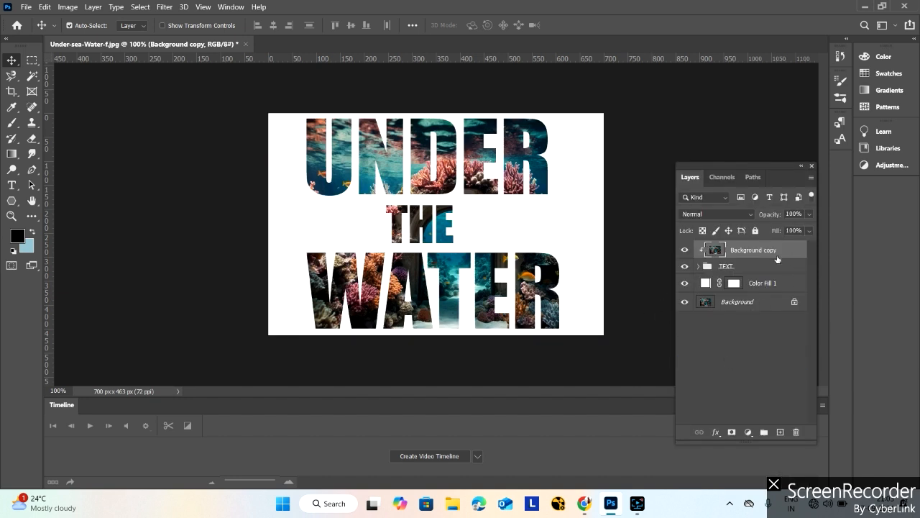
mouse_move(371, 276)
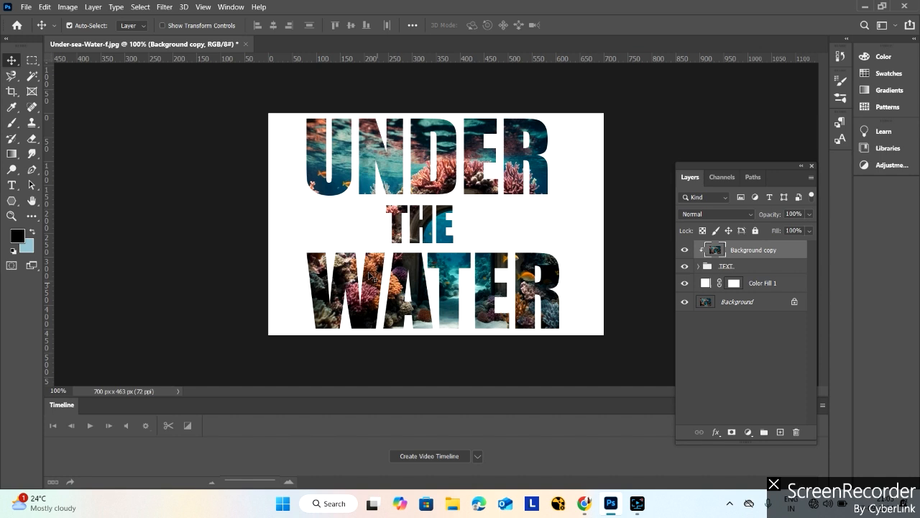
mouse_move(614, 357)
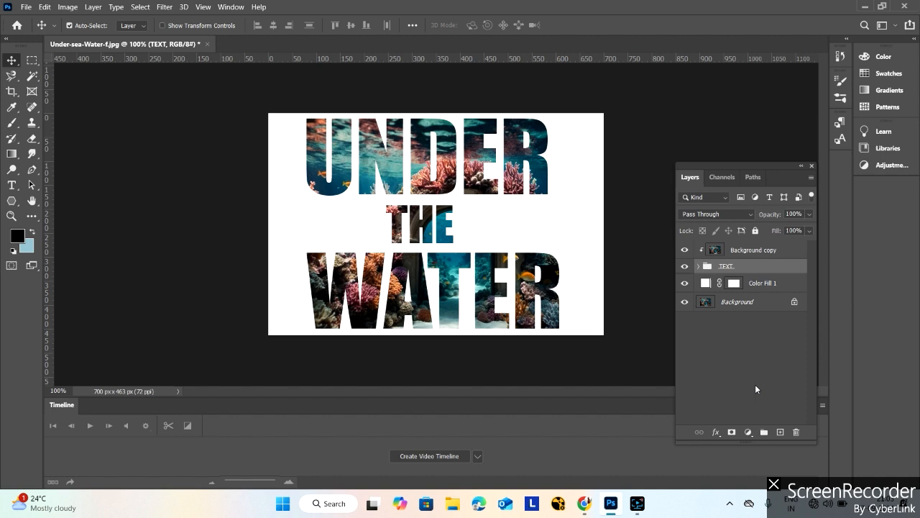
- Apply a Drop Shadow effect with Multiply blending to the TEXT group
left_click(716, 432)
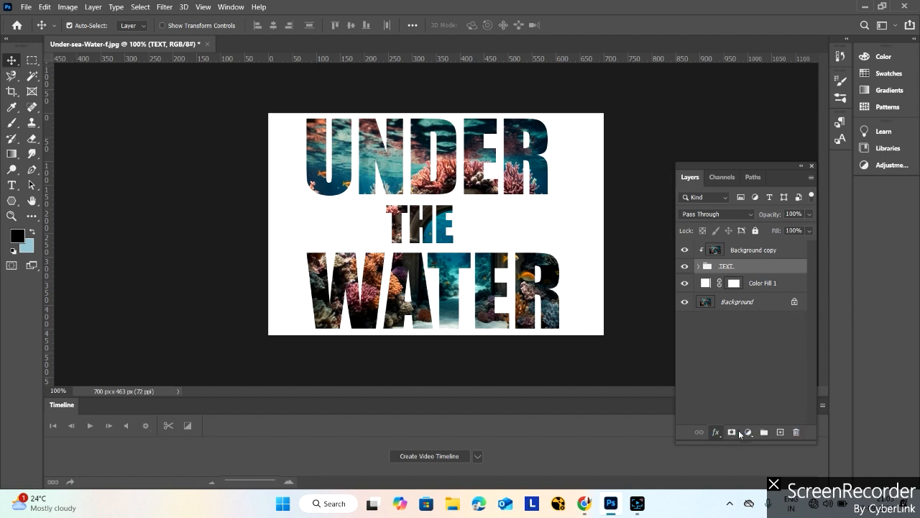
left_click(716, 432)
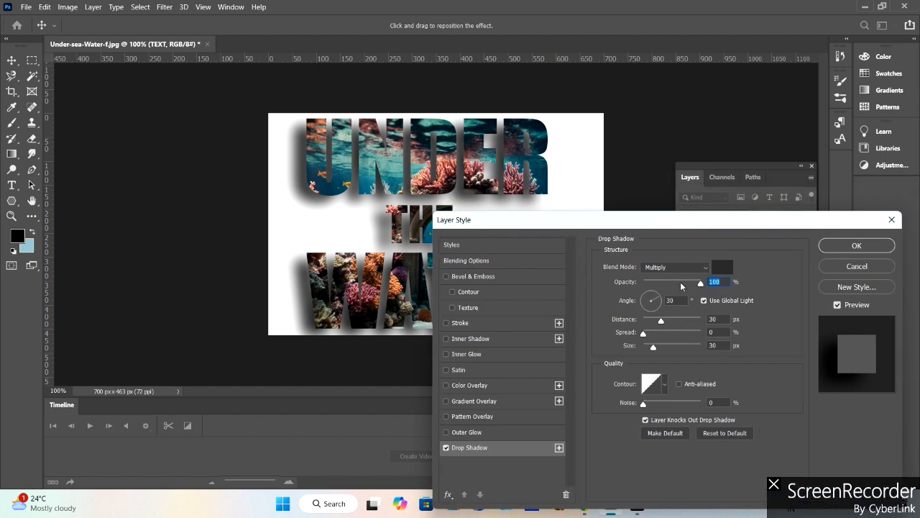
mouse_move(652, 273)
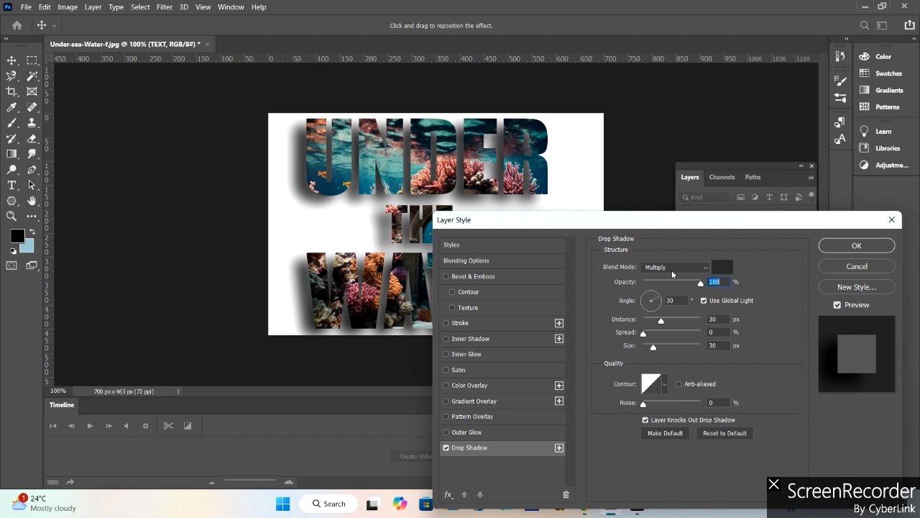
mouse_move(670, 291)
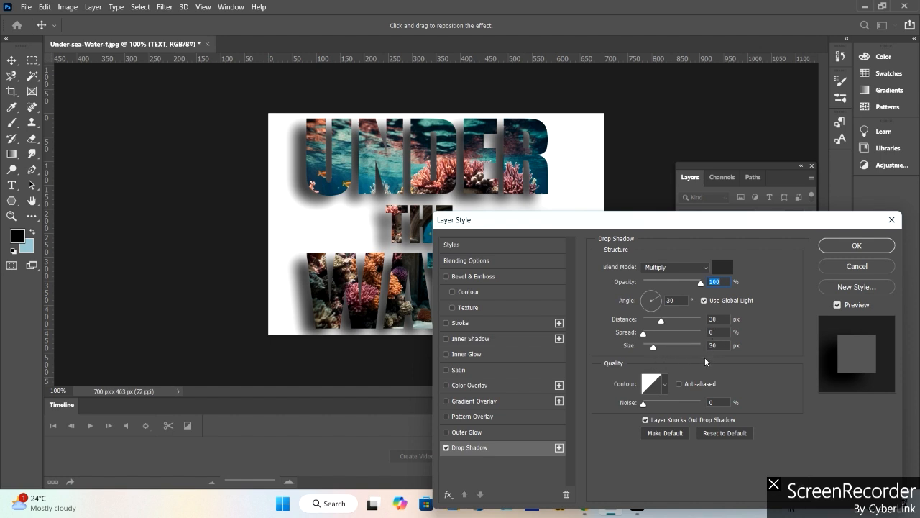
left_click(663, 383)
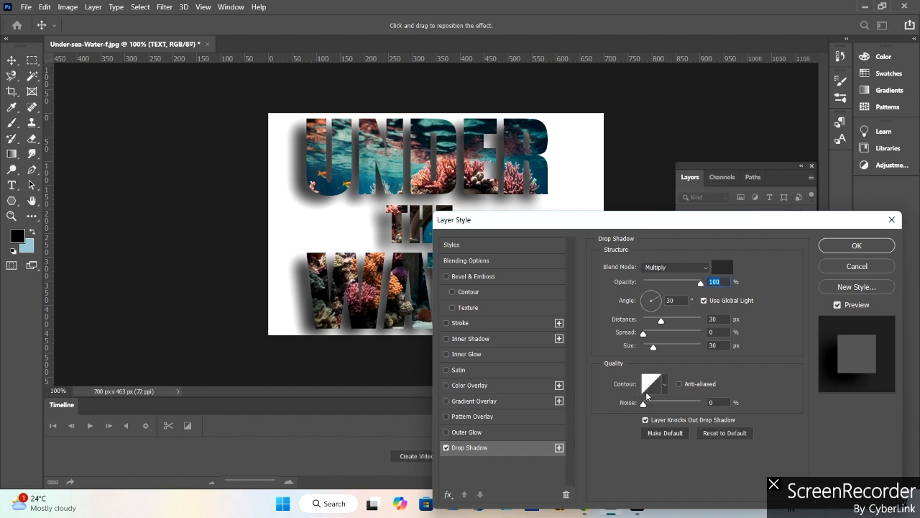
mouse_move(718, 465)
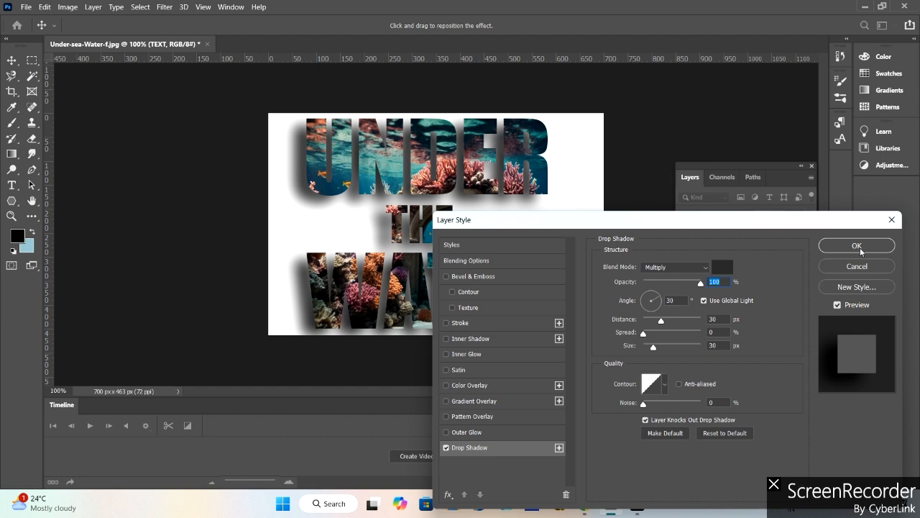
left_click(857, 244)
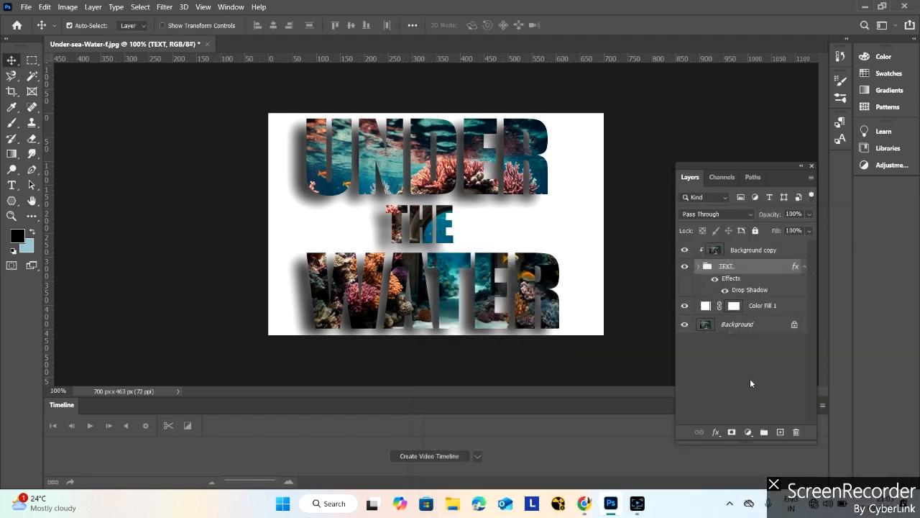
mouse_move(710, 374)
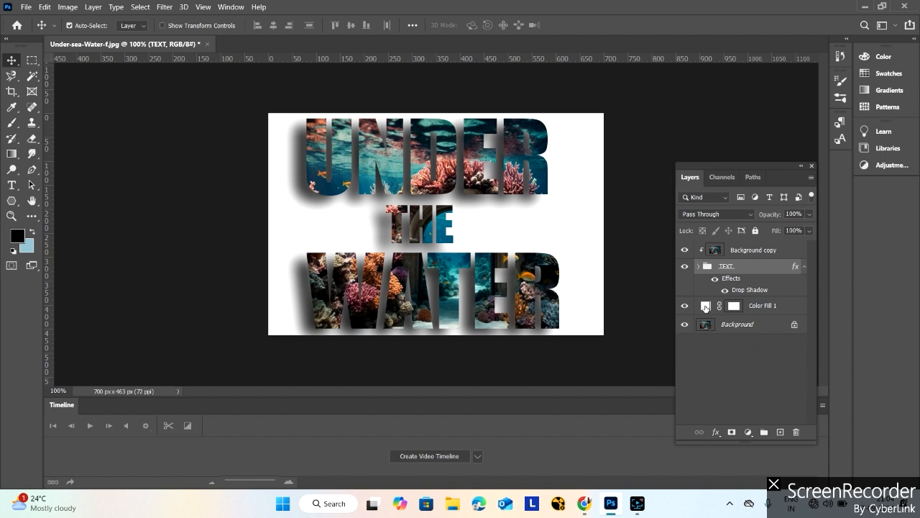
- Recolour the Color Fill 1 layer from white to teal (hex 006666)
left_click(762, 305)
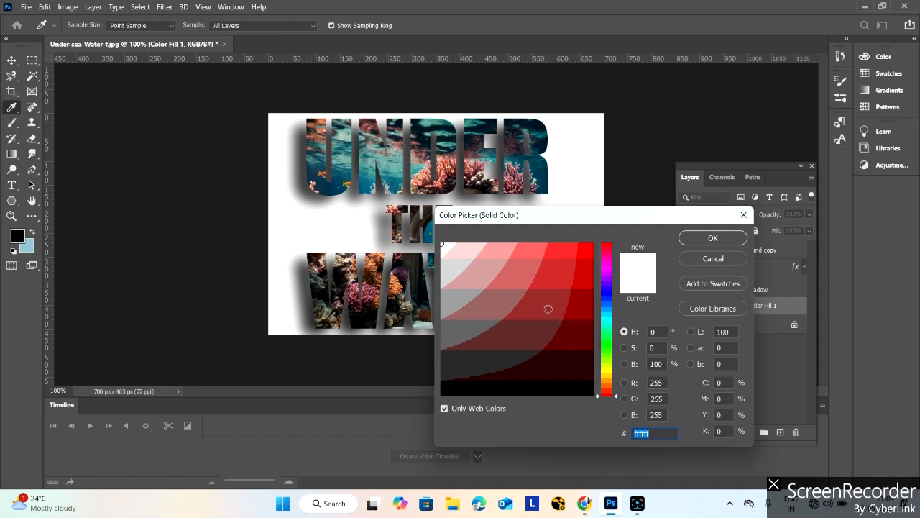
mouse_move(521, 301)
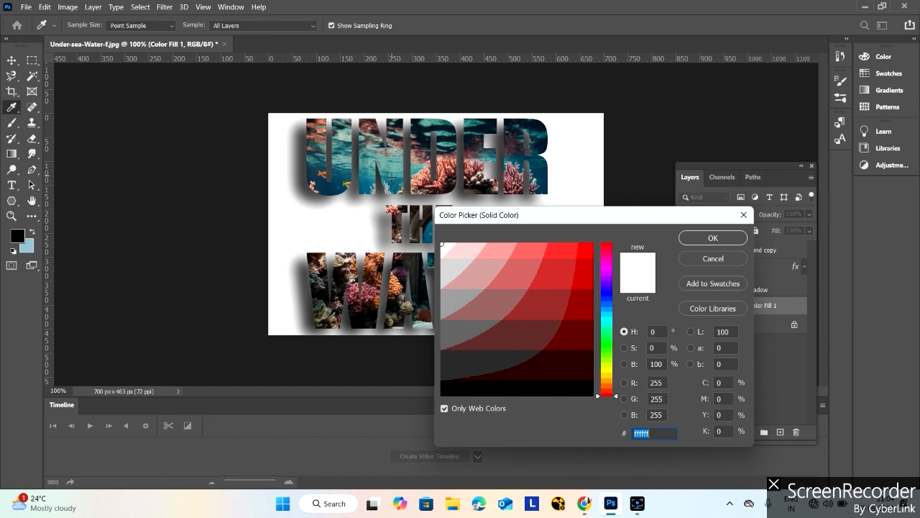
left_click(570, 325)
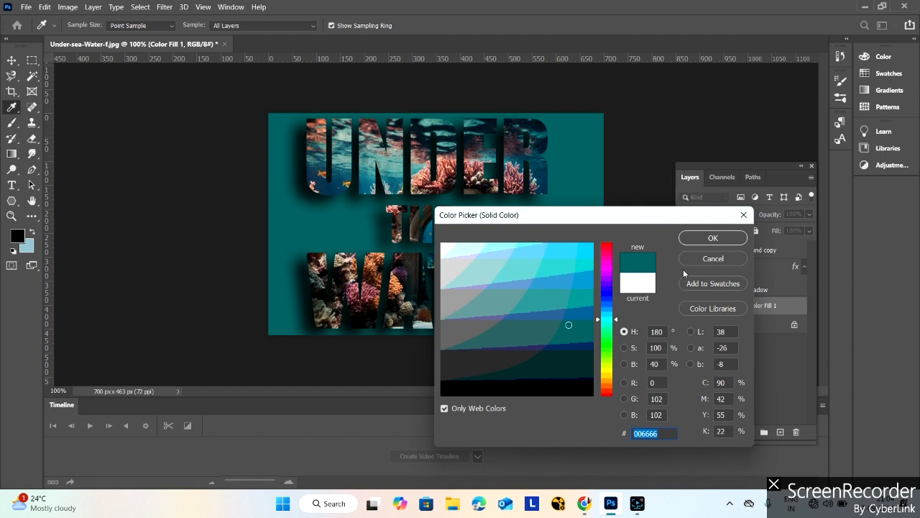
left_click(714, 238)
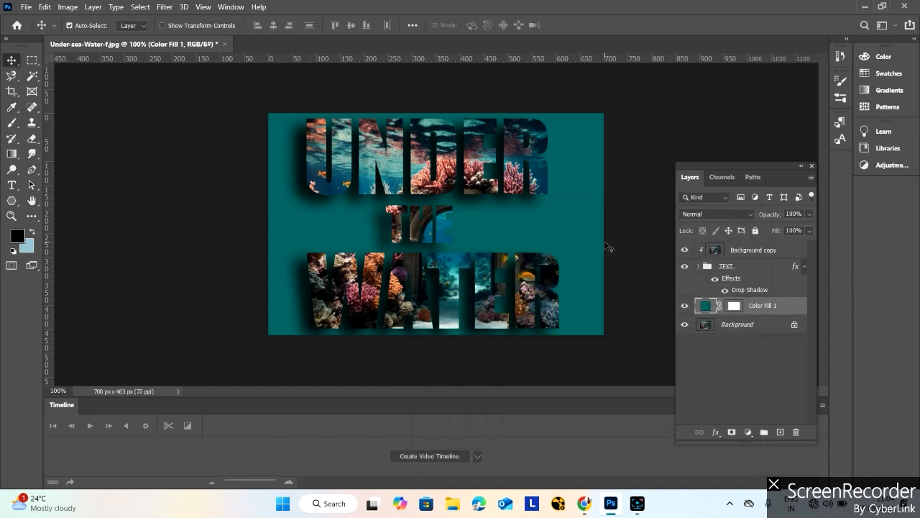
mouse_move(574, 251)
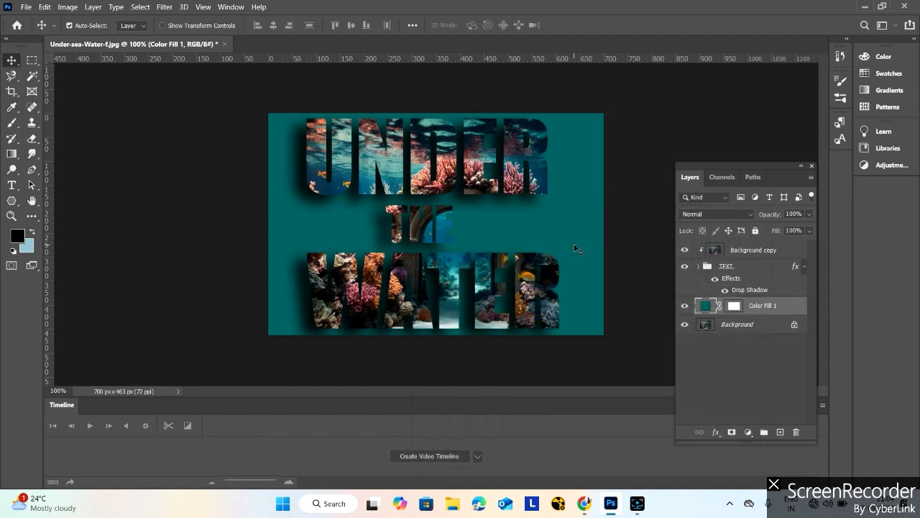